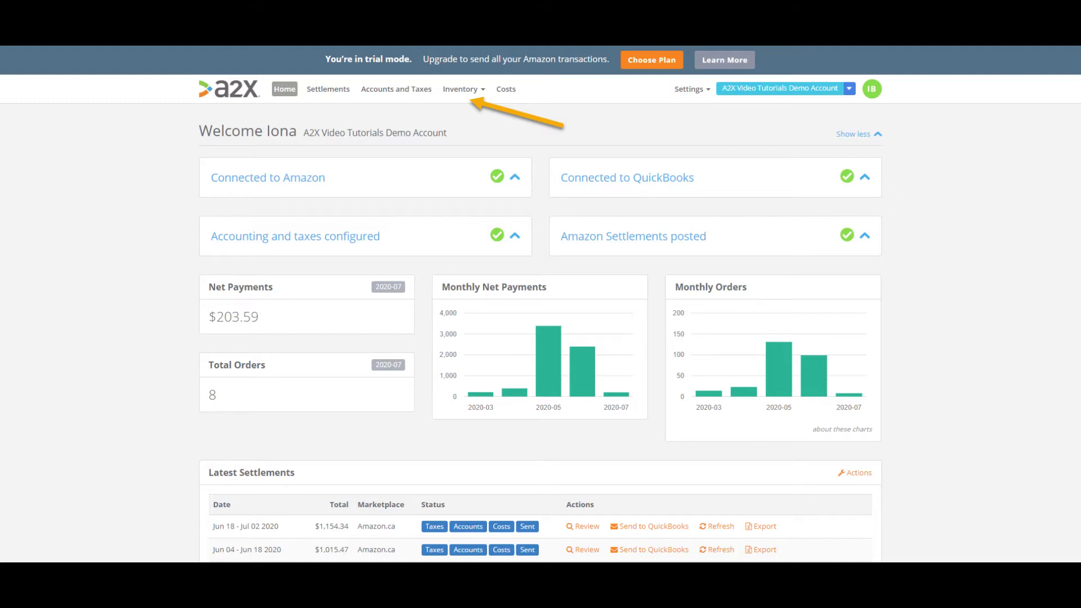
Preview the Inventory menu (Monthly Summary, Locations), then show the Settings sections.
{"action": "left_click", "coordinate": [461, 89]}
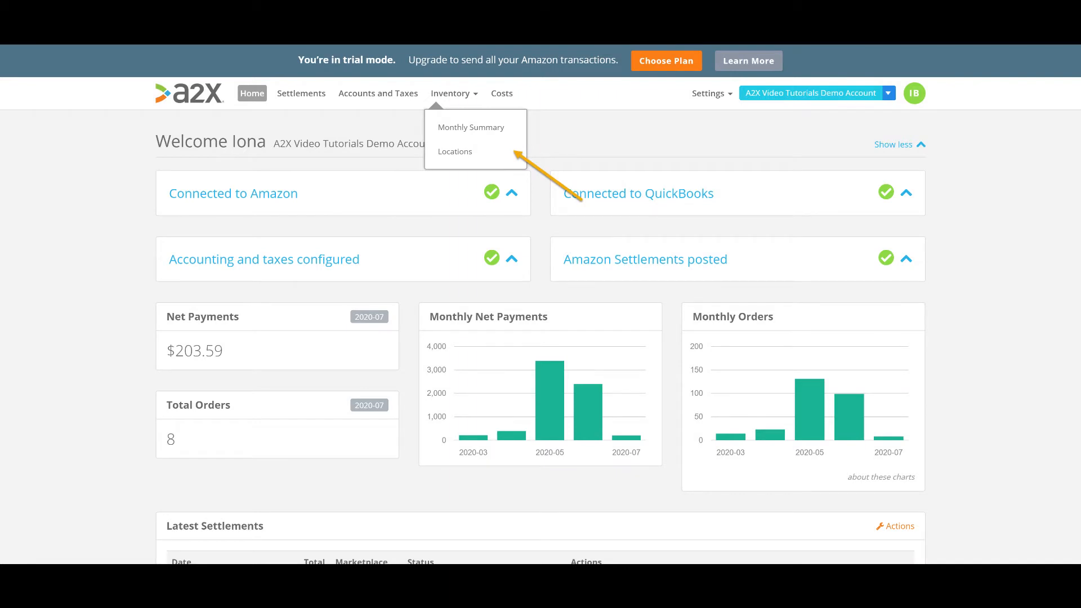
{"action": "left_click", "coordinate": [709, 92]}
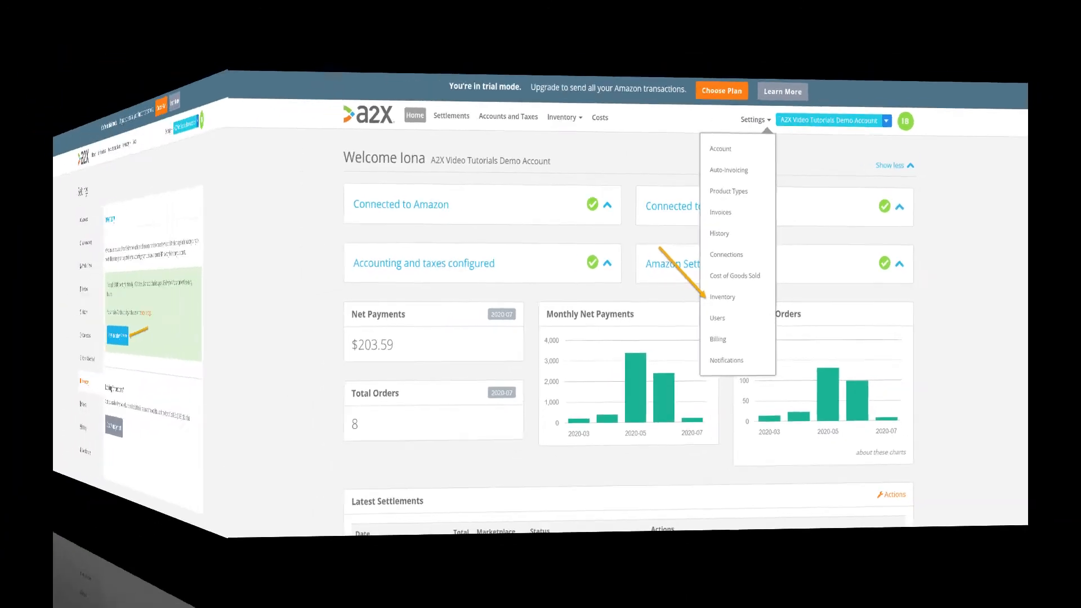
In Inventory settings, enable inventory accounting, include unsellable inventory, and save.
{"action": "left_click", "coordinate": [722, 298]}
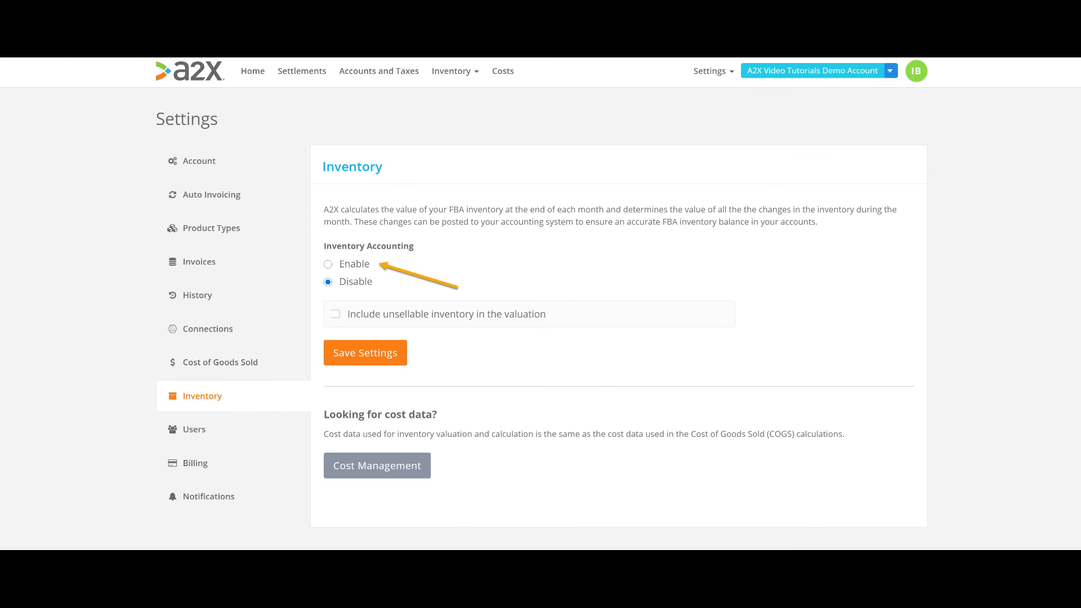
{"action": "left_click", "coordinate": [327, 265]}
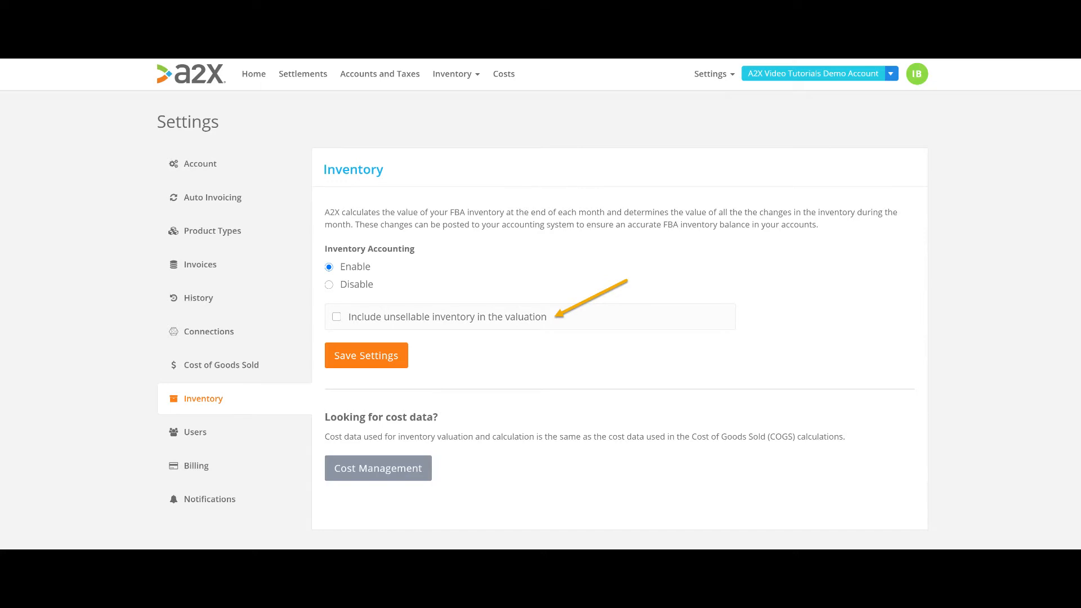
{"action": "left_click", "coordinate": [337, 317]}
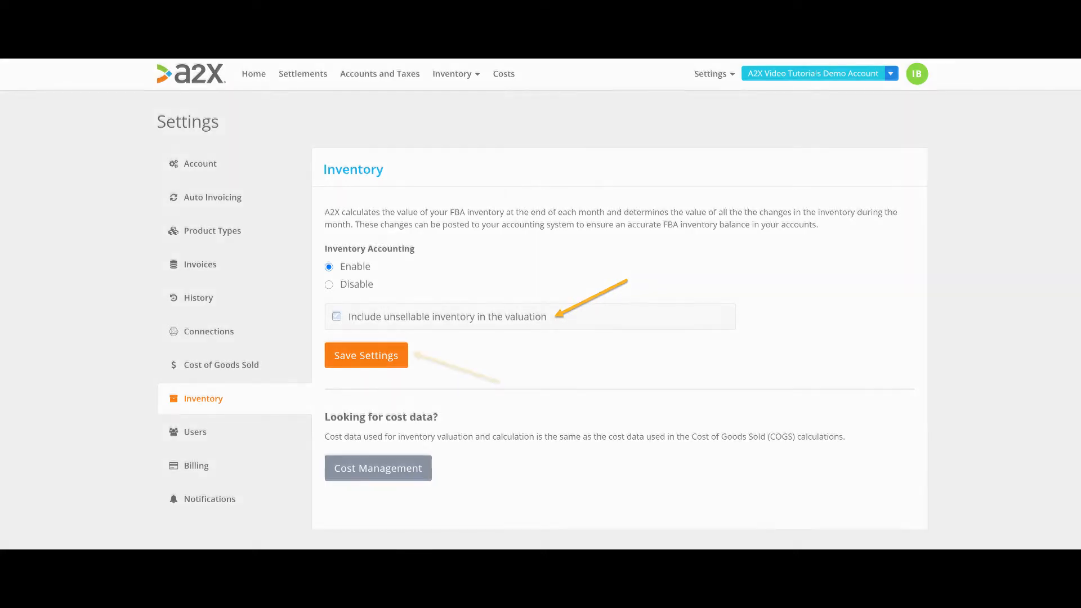
{"action": "left_click", "coordinate": [336, 315]}
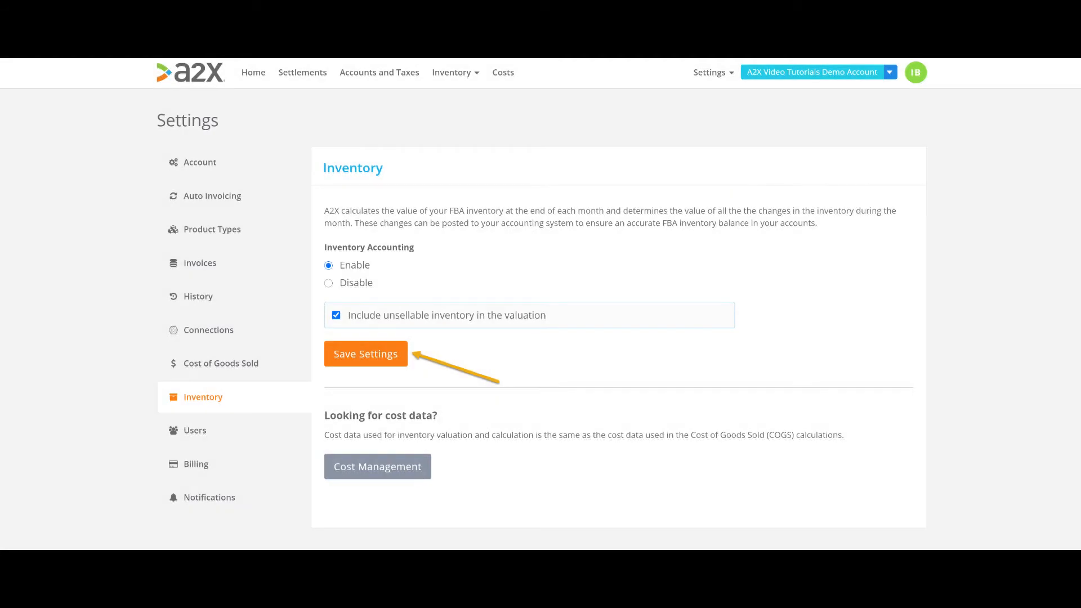
{"action": "left_click", "coordinate": [452, 72]}
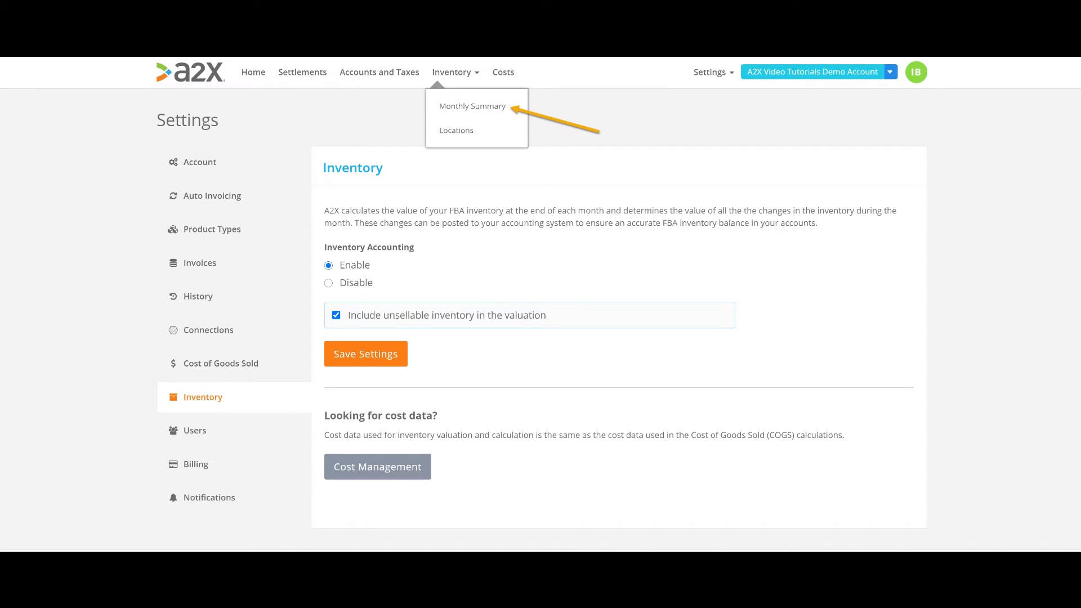
Open Inventory > Monthly Summary listing valuations from Jul 2019 to Jun 2020.
{"action": "left_click", "coordinate": [472, 105]}
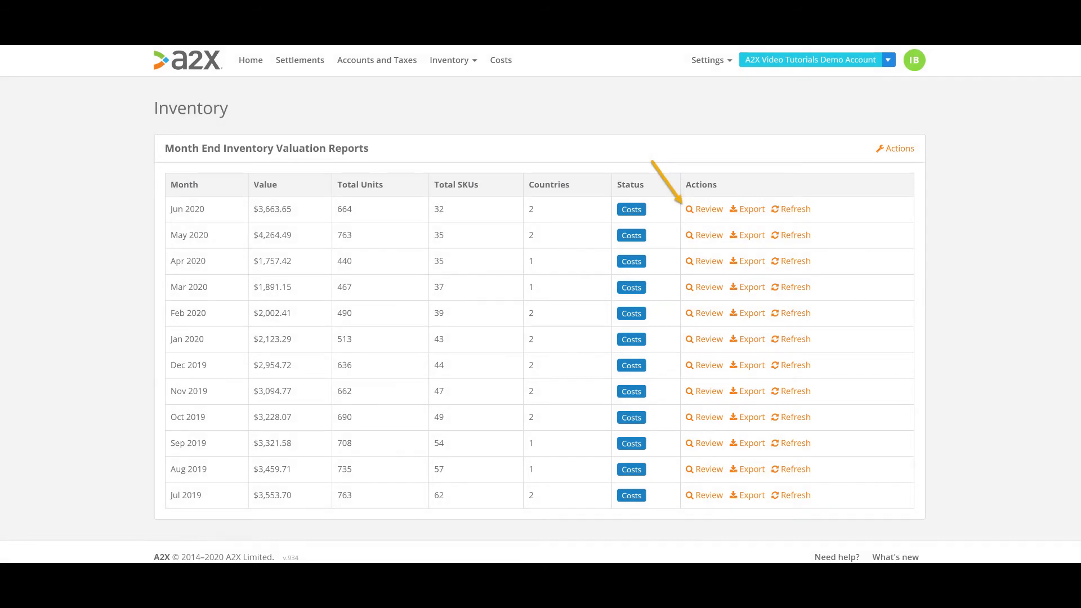
Review the Jun 2020 valuation report with total stock value, units and SKUs.
{"action": "left_click", "coordinate": [703, 209]}
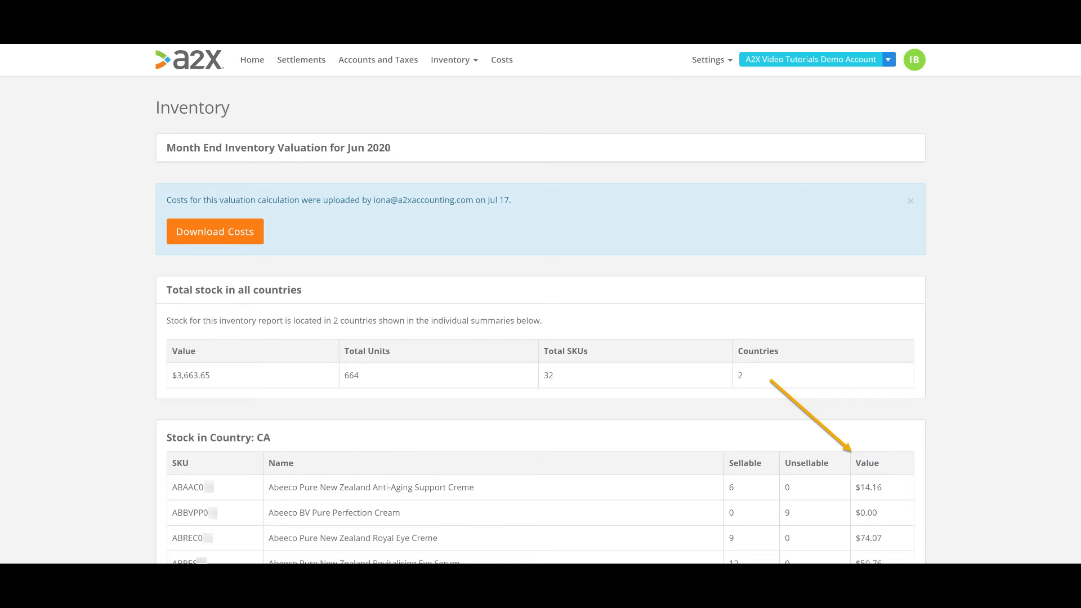
{"action": "left_click", "coordinate": [452, 59]}
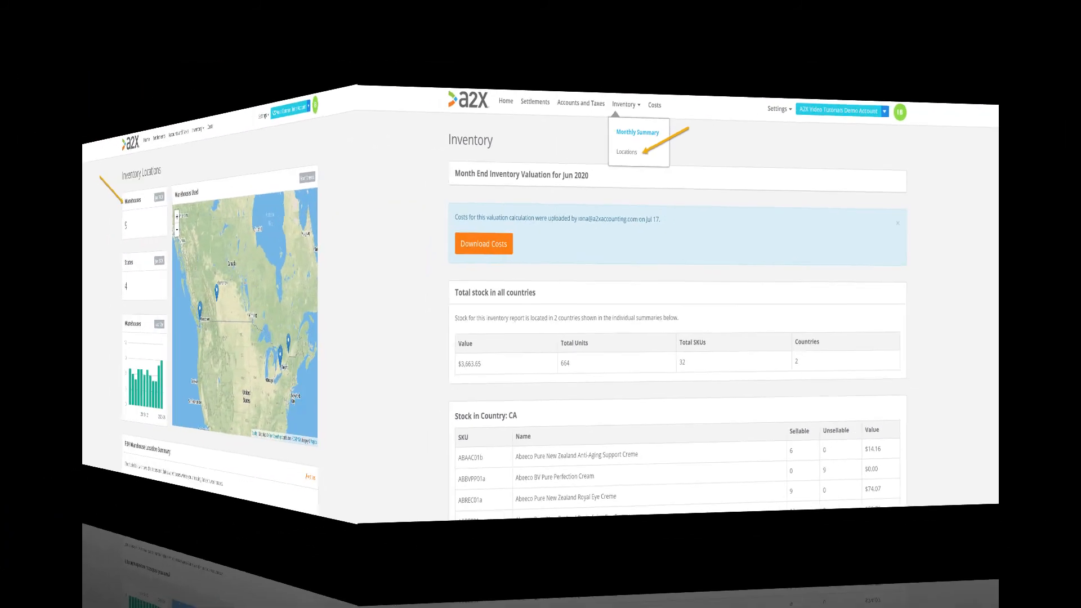
Open Inventory Locations and view the detailed FBA warehouse location report.
{"action": "left_click", "coordinate": [627, 151]}
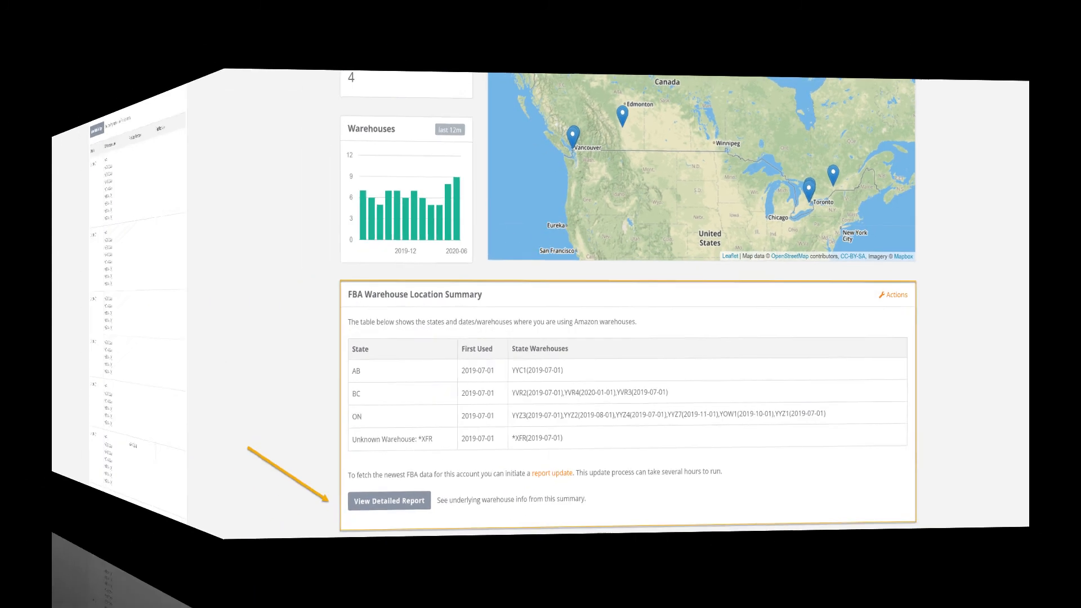
{"action": "left_click", "coordinate": [388, 501]}
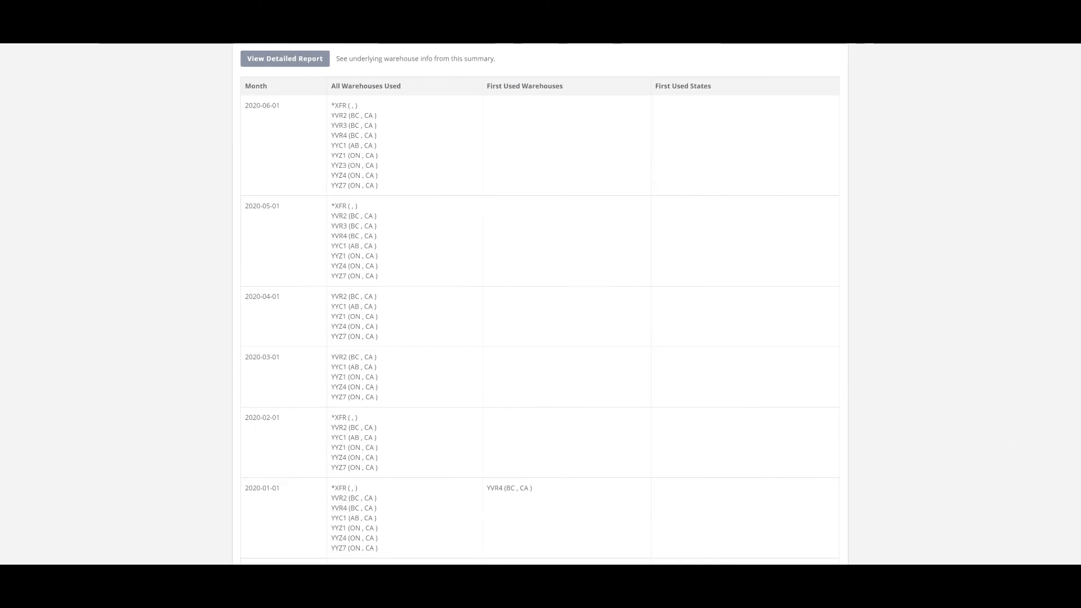